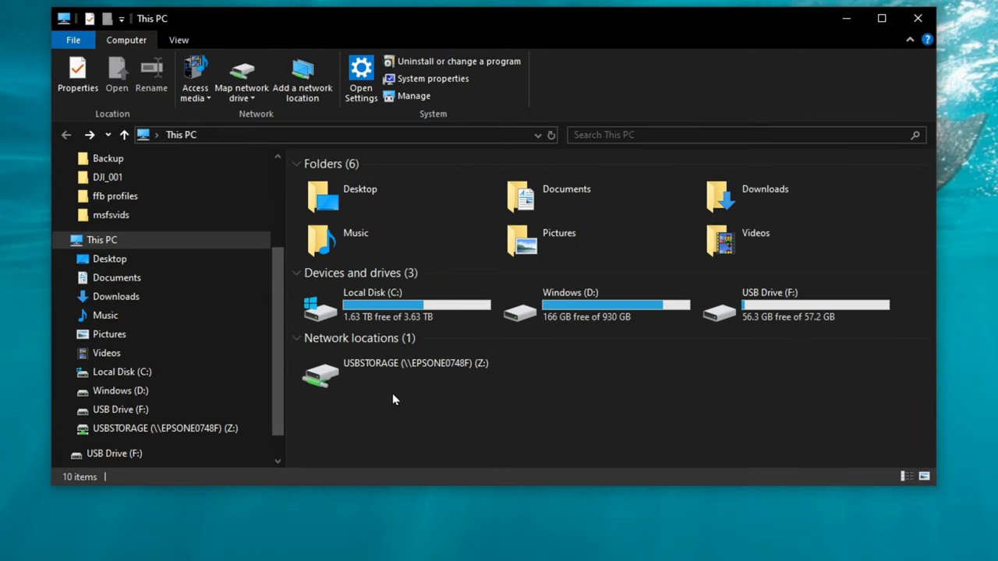
Go from Local Disk (C:) into the Users folder and select the user's profile folder.
double_click(372, 304)
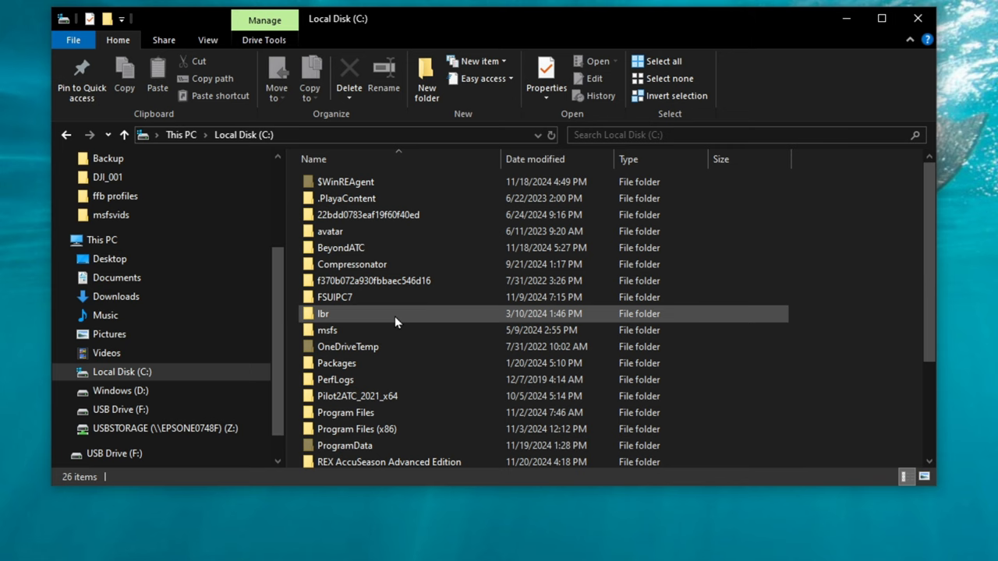
scroll("down", 3)
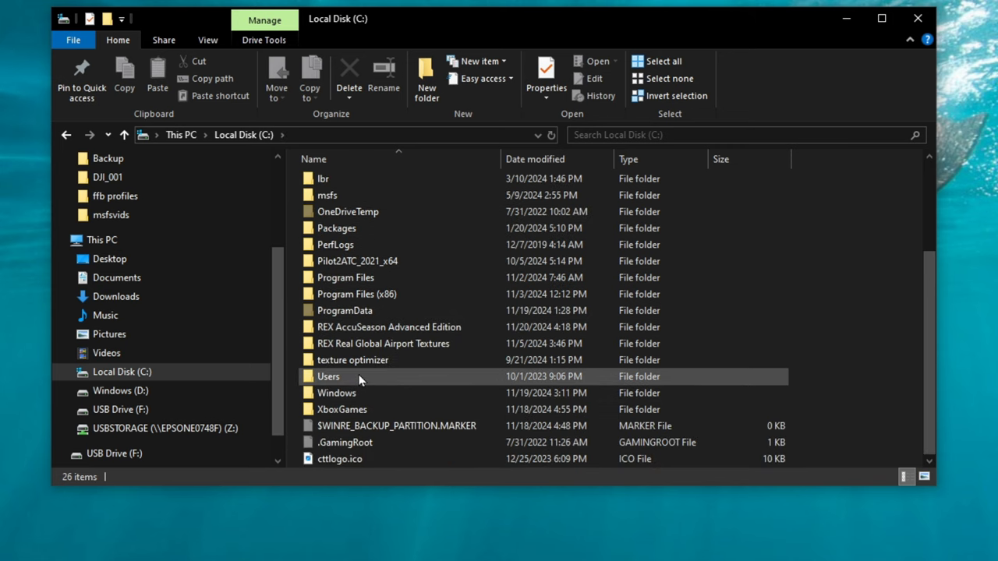
double_click(329, 377)
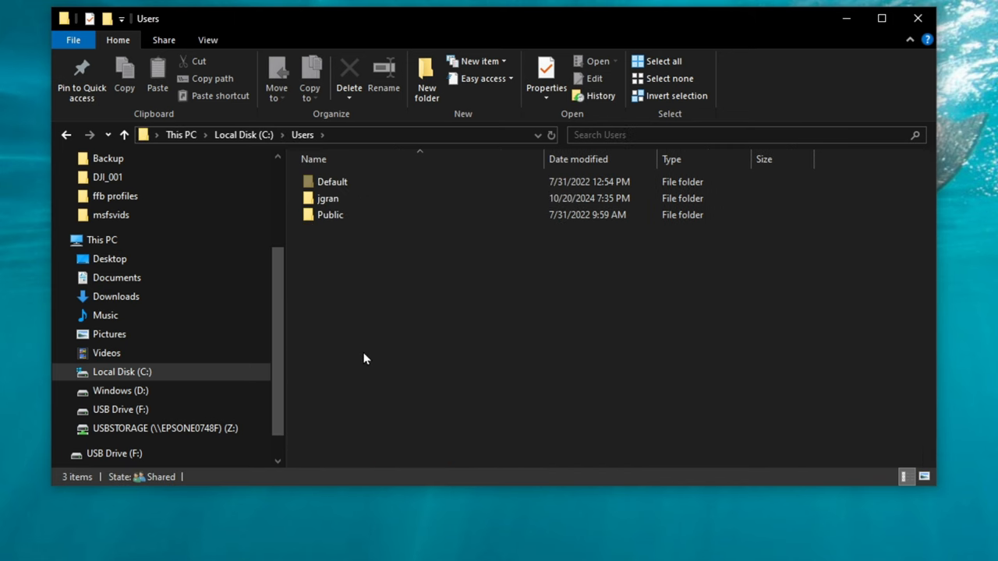
left_click(327, 198)
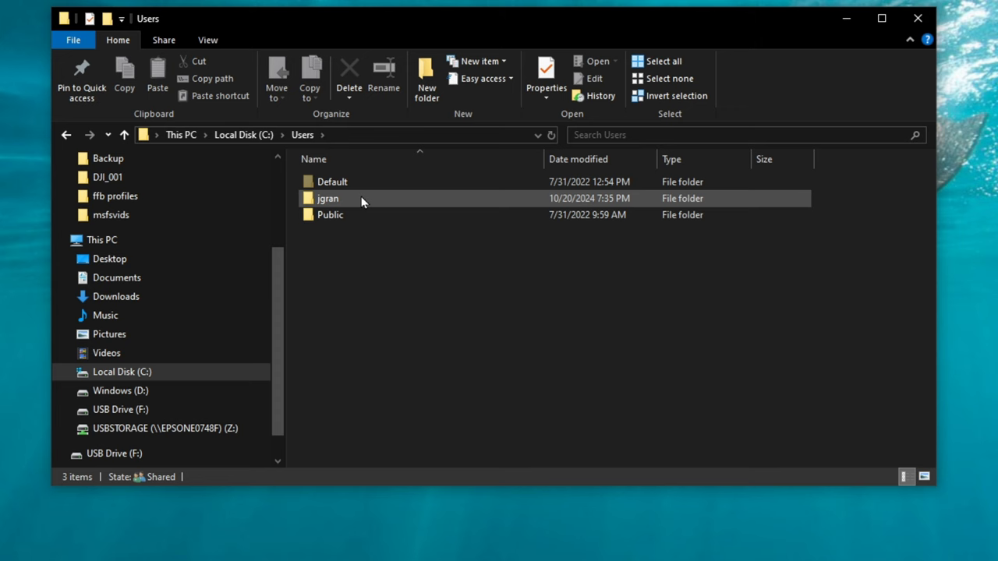
Enter the user's profile folder and select its AppData folder.
double_click(327, 198)
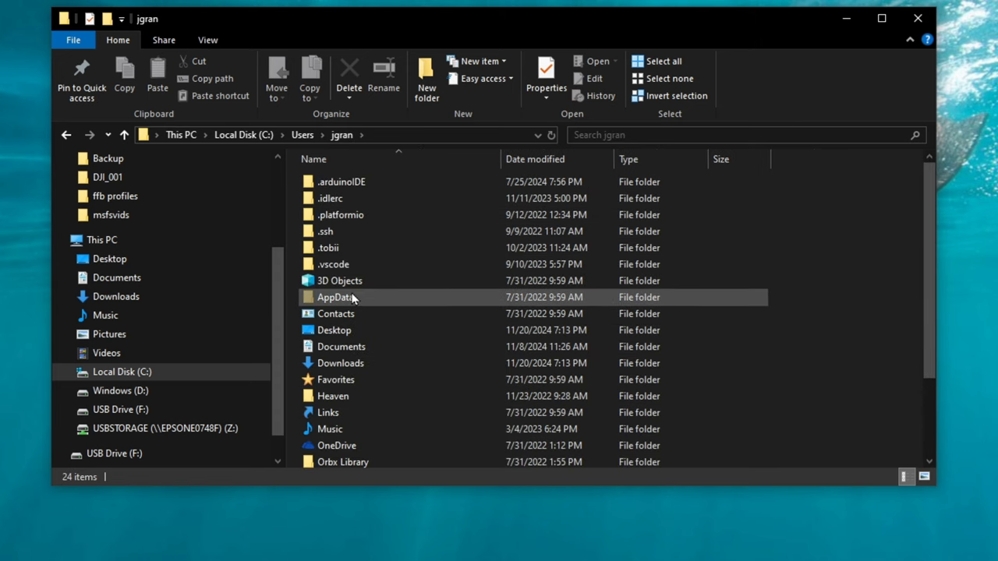
mouse_move(367, 300)
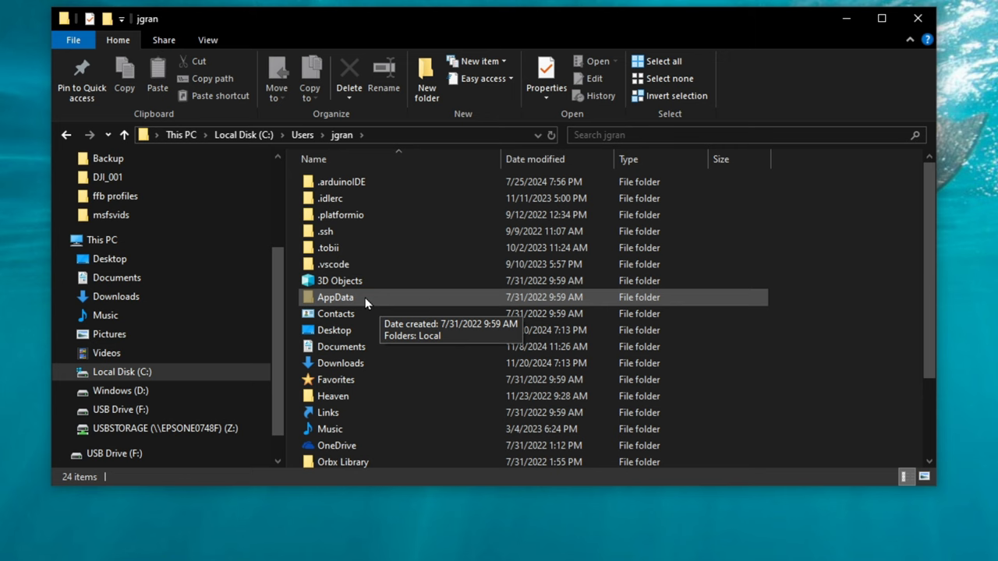
left_click(207, 40)
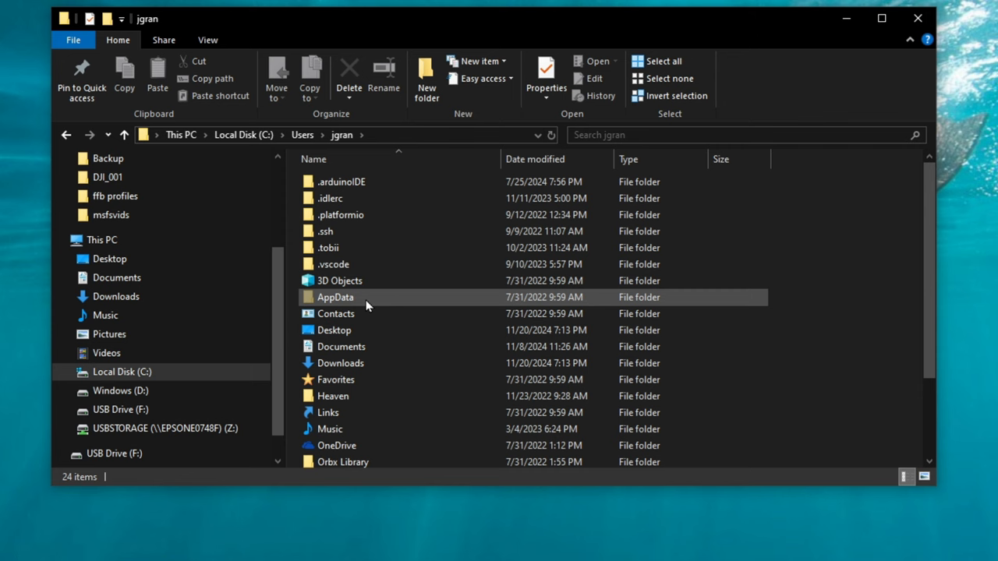
mouse_move(335, 297)
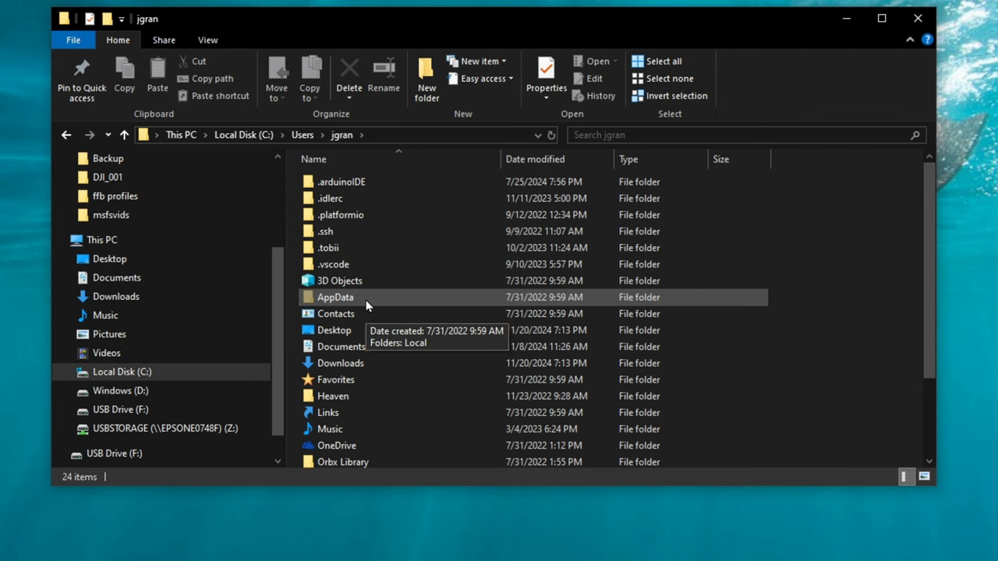
Navigate AppData > Local > Packages into Microsoft.Limitless_8wekyb3d8bbwe and select LocalCache.
double_click(336, 297)
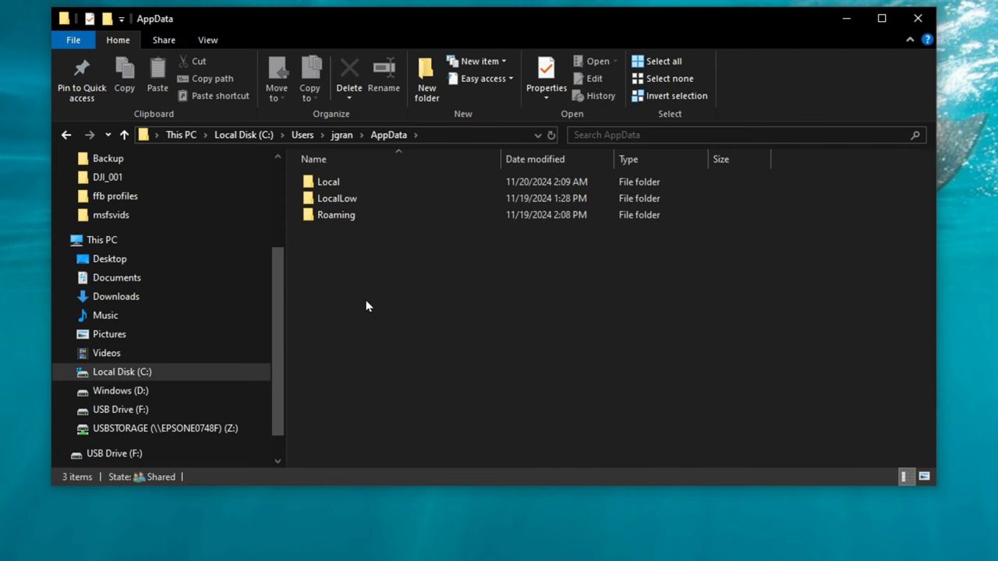
double_click(328, 181)
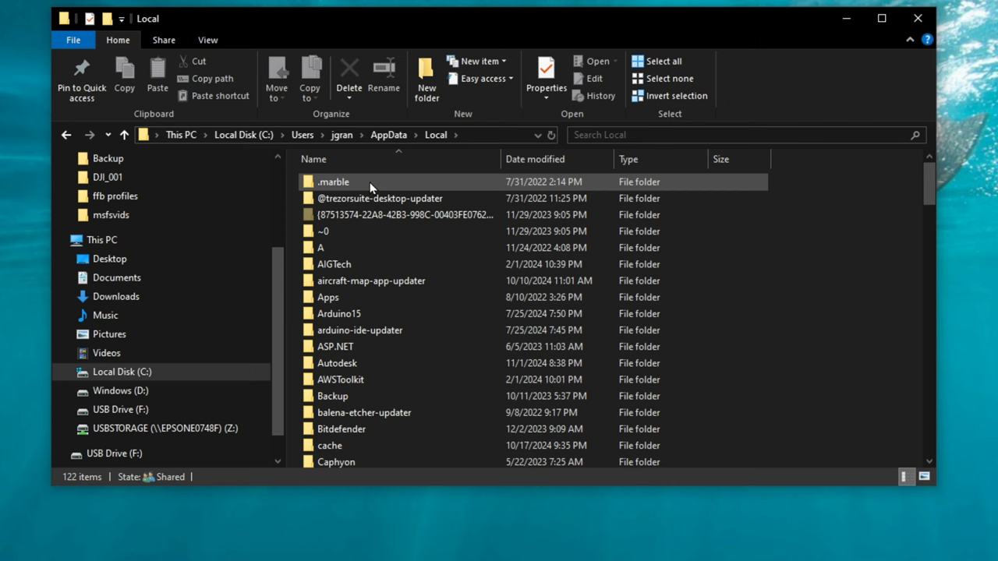
scroll("down", 3)
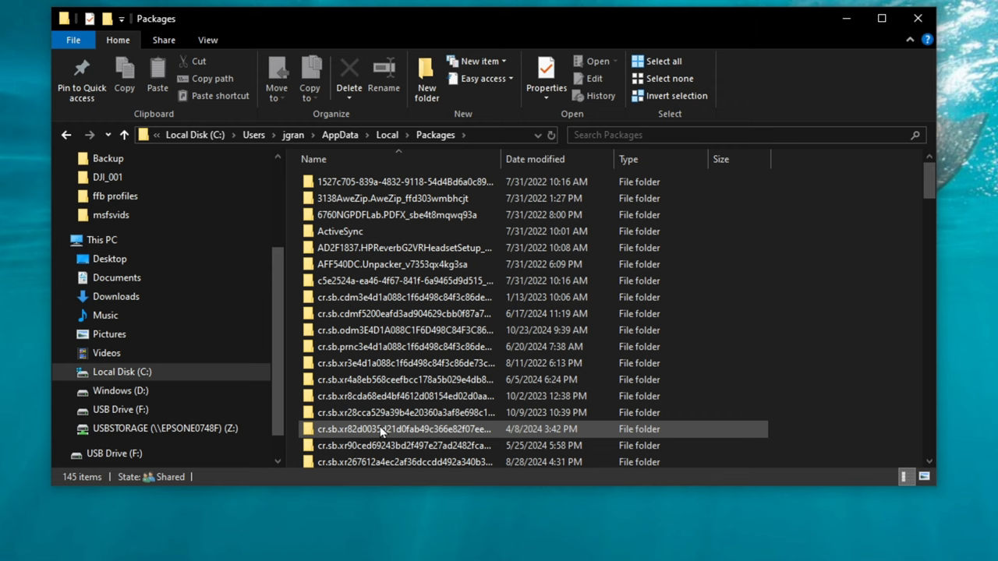
scroll("down", 3)
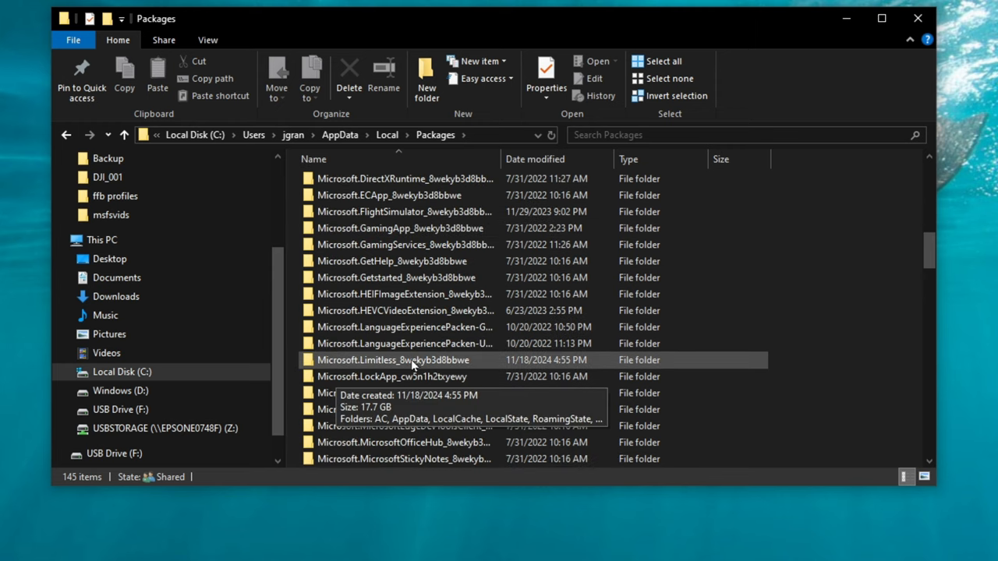
double_click(393, 359)
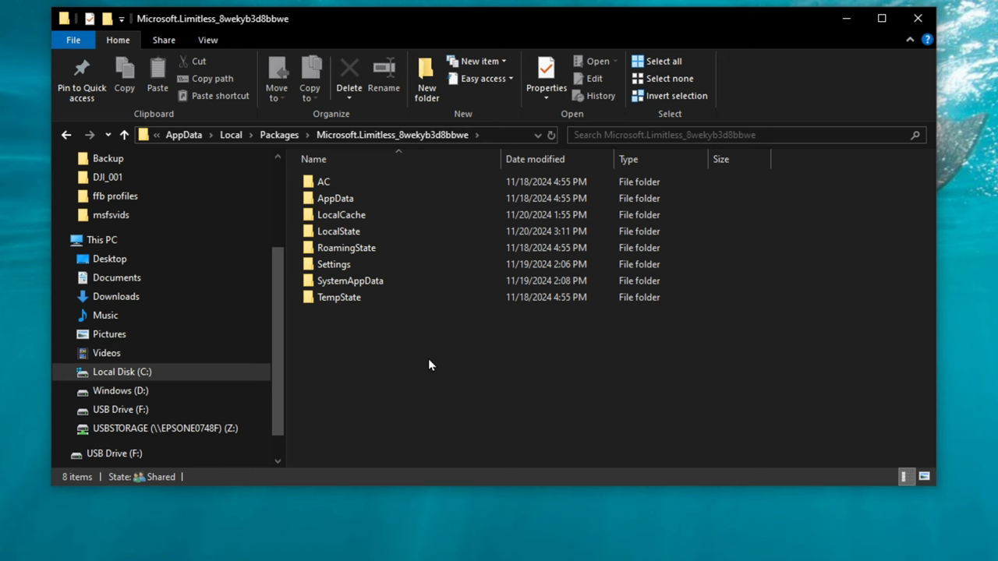
left_click(341, 214)
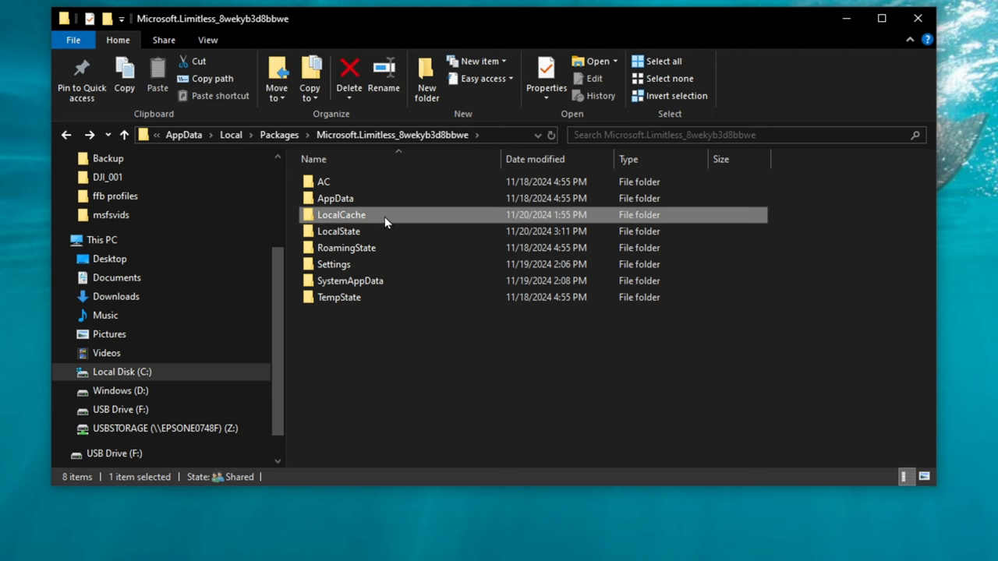
Open LocalCache, revealing ROLLINGCACHE.CCC and UserCfg.opt among ten items.
double_click(341, 214)
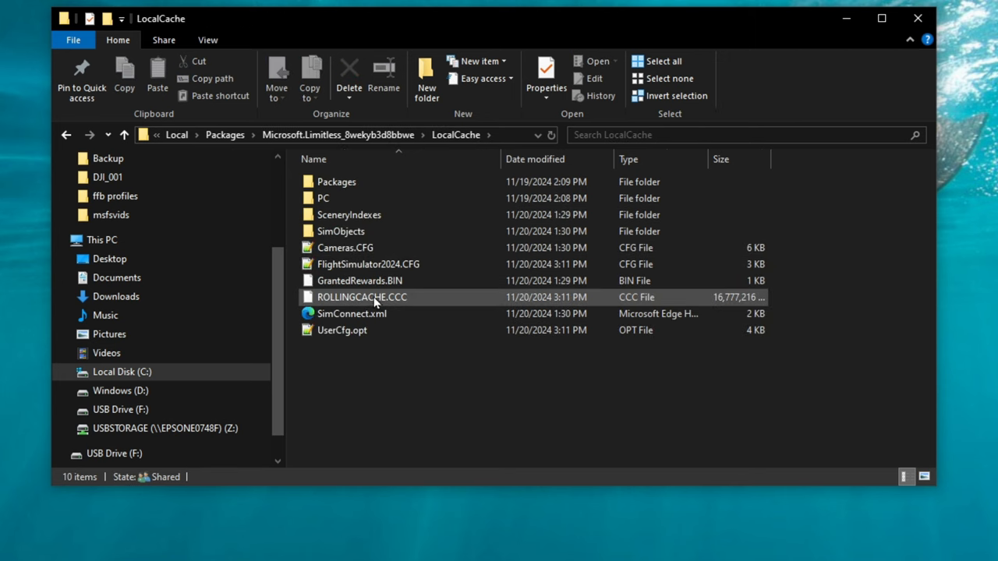
mouse_move(393, 331)
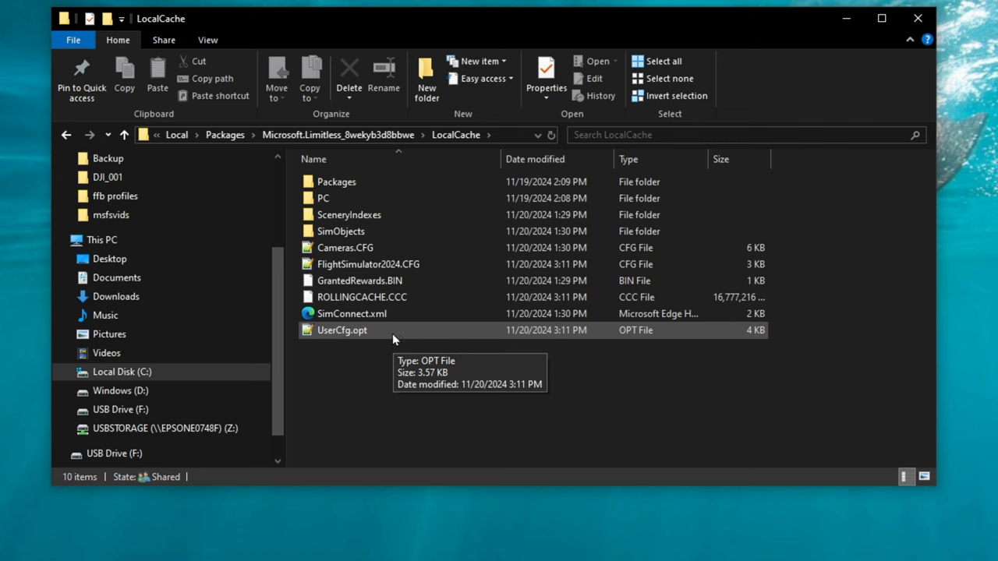
mouse_move(395, 340)
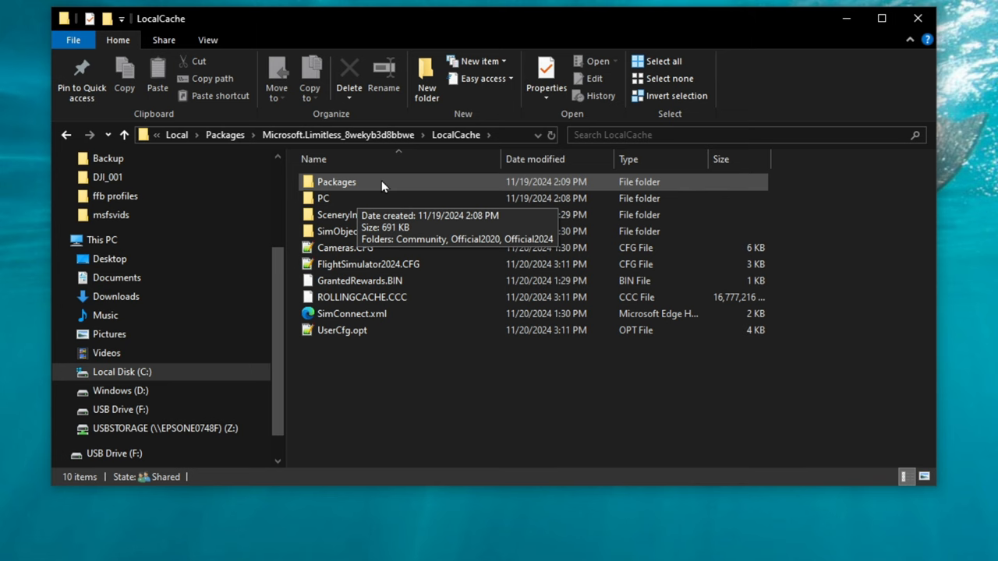
Go into LocalCache's Packages, then Community, showing the spad-bridge-module folder.
double_click(336, 182)
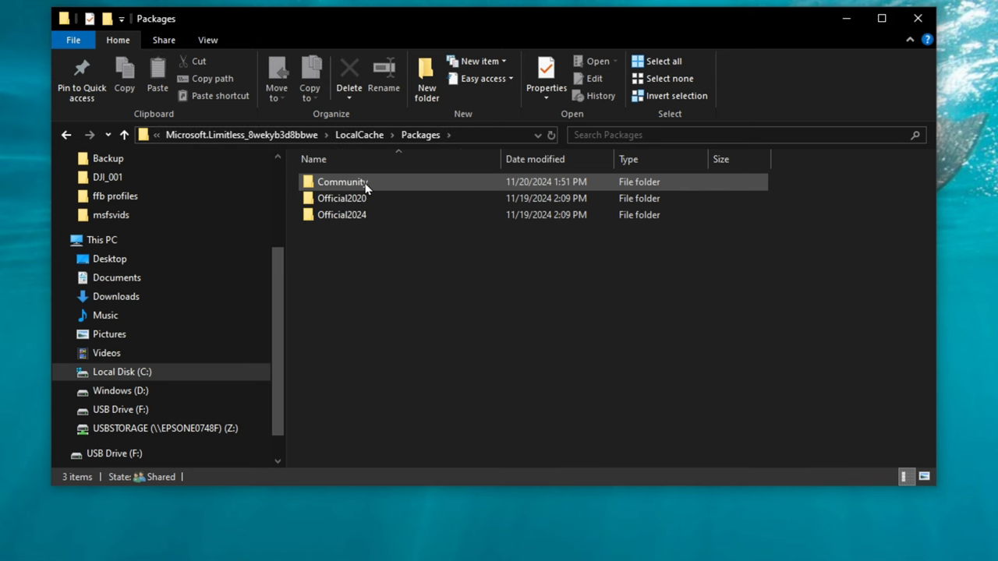
mouse_move(400, 192)
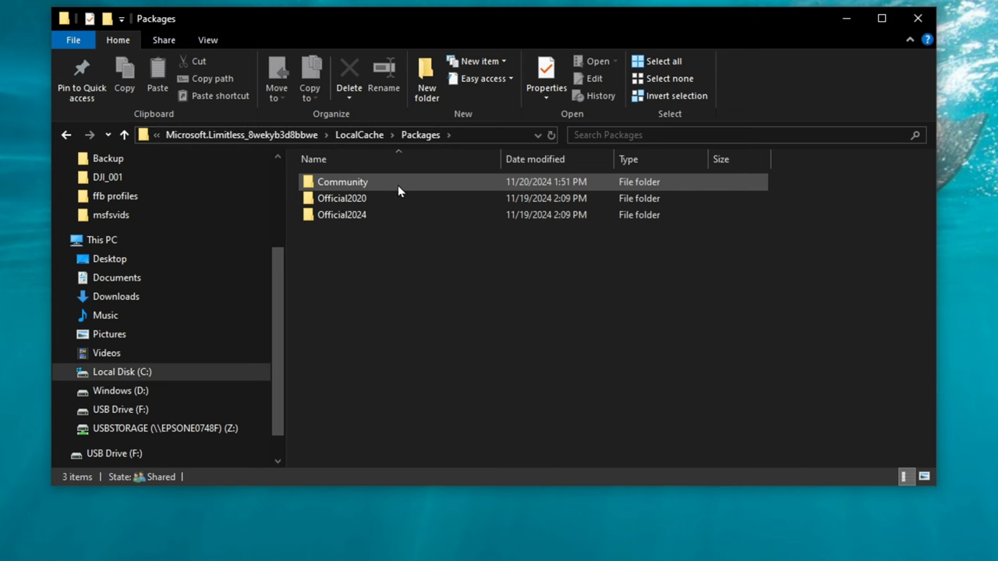
double_click(341, 181)
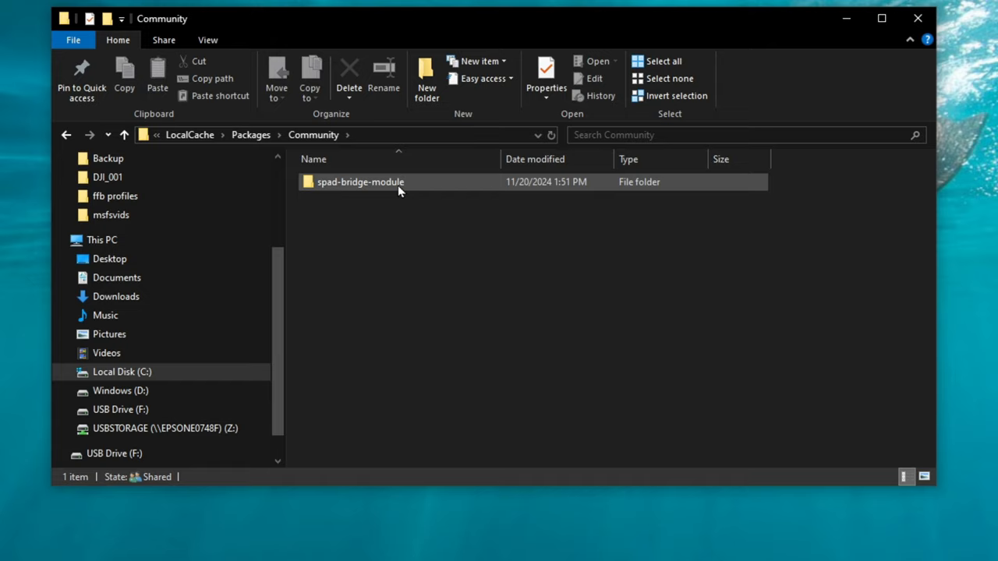